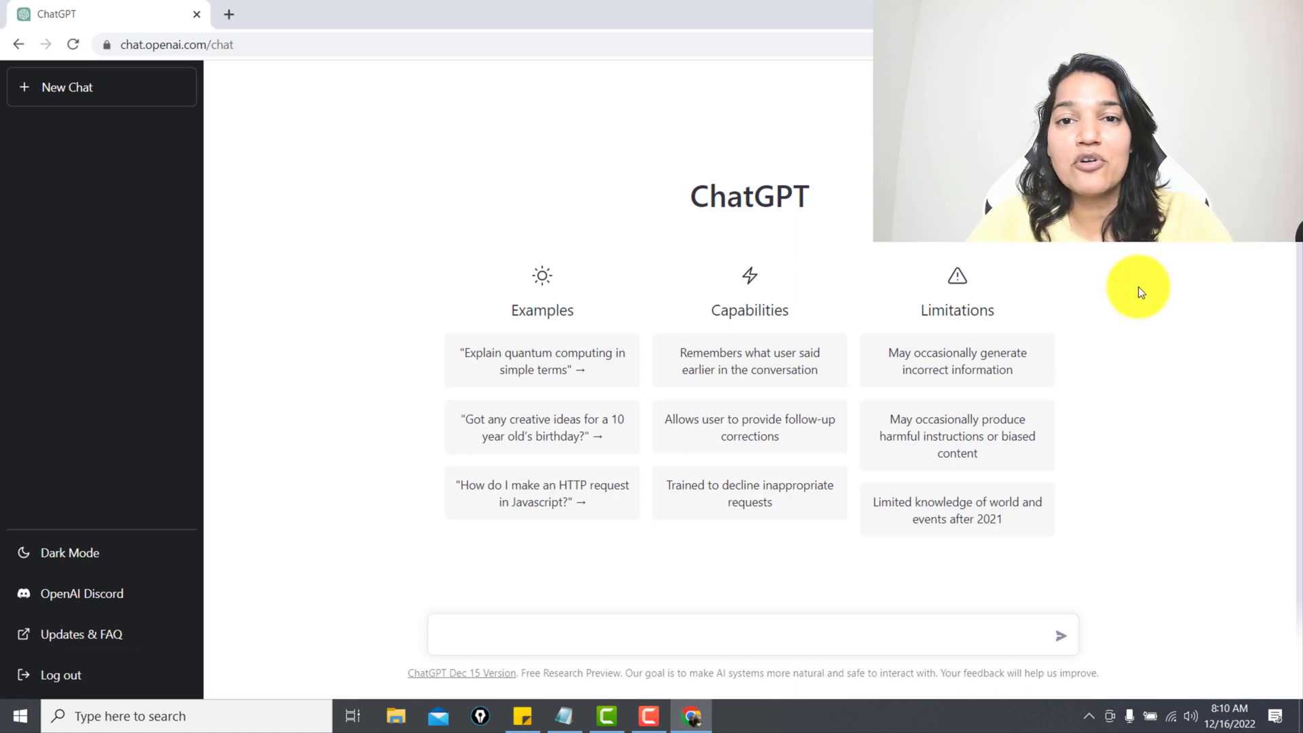
pyautogui.moveTo(705, 438)
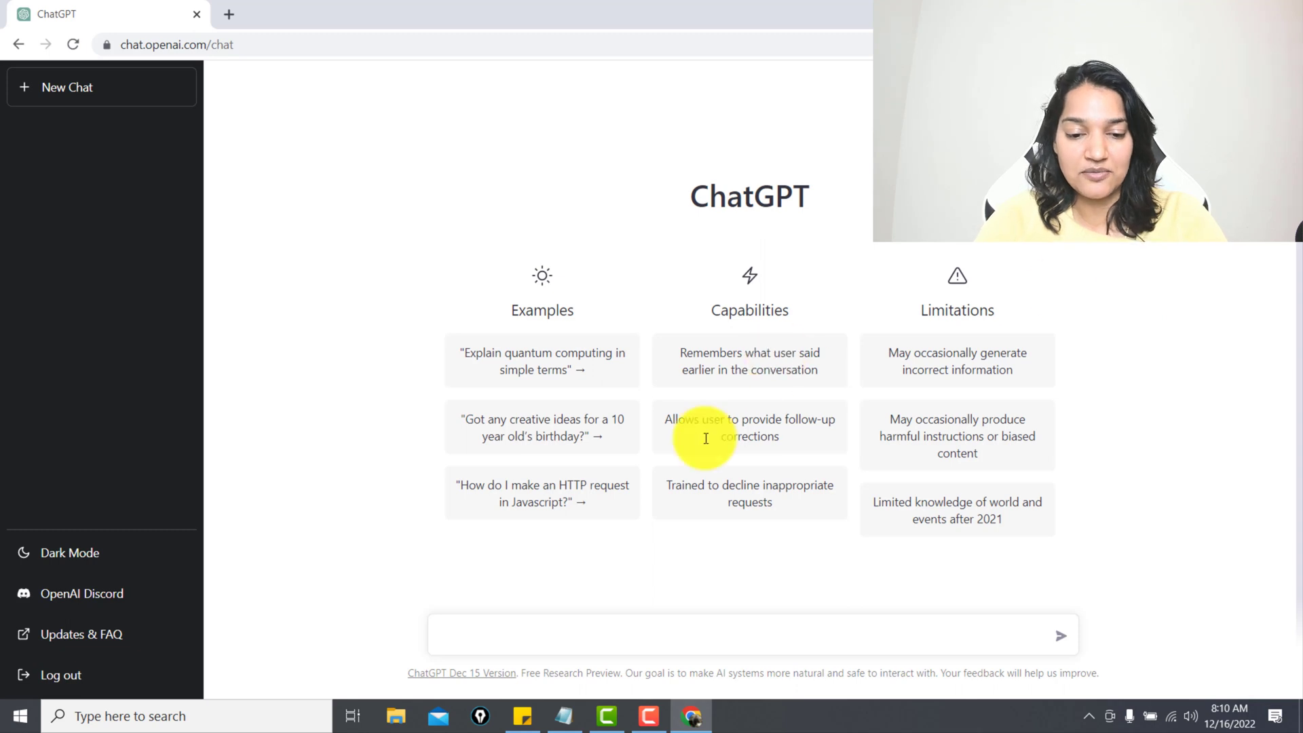
# Ask ChatGPT for a validation rule erroring when account number exceeds 7 characters.
pyautogui.write('write a salesforce validation r')
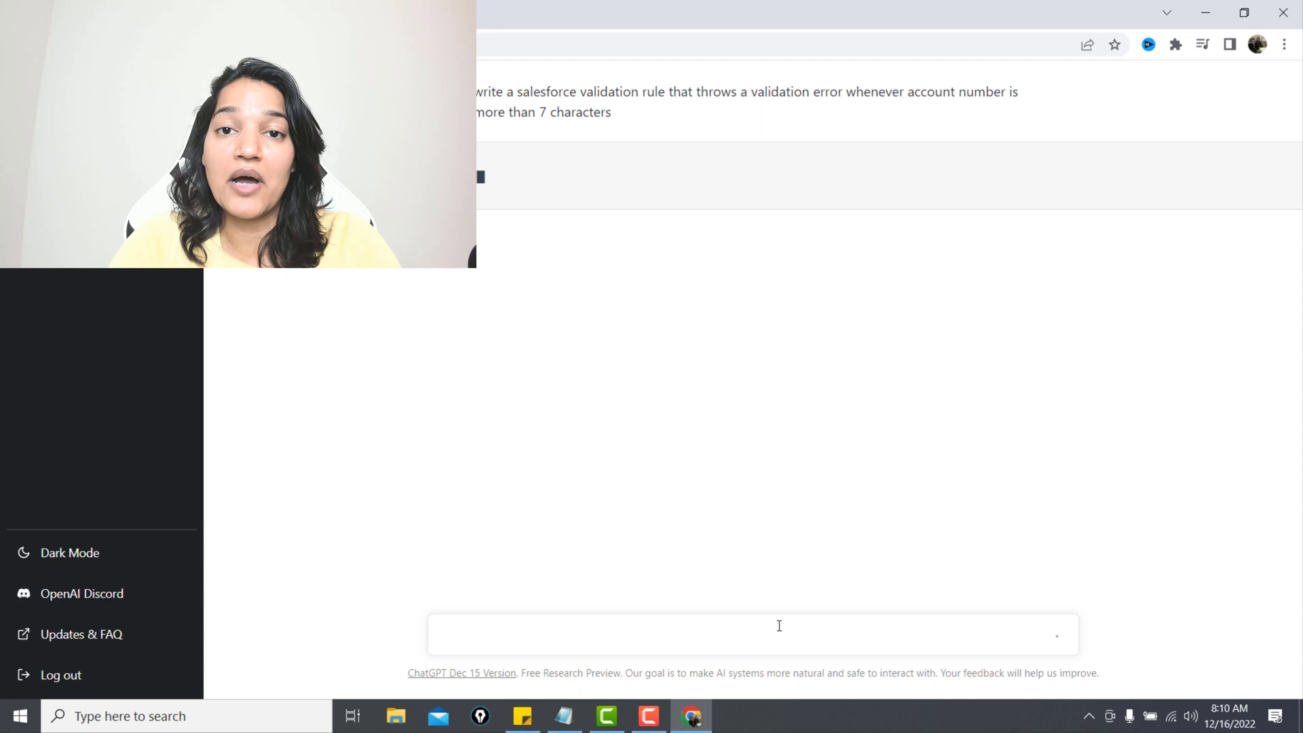
# Read ChatGPT's AND/NOT(ISBLANK)/LEN formula, its explanation and the setup steps.
pyautogui.click(752, 634)
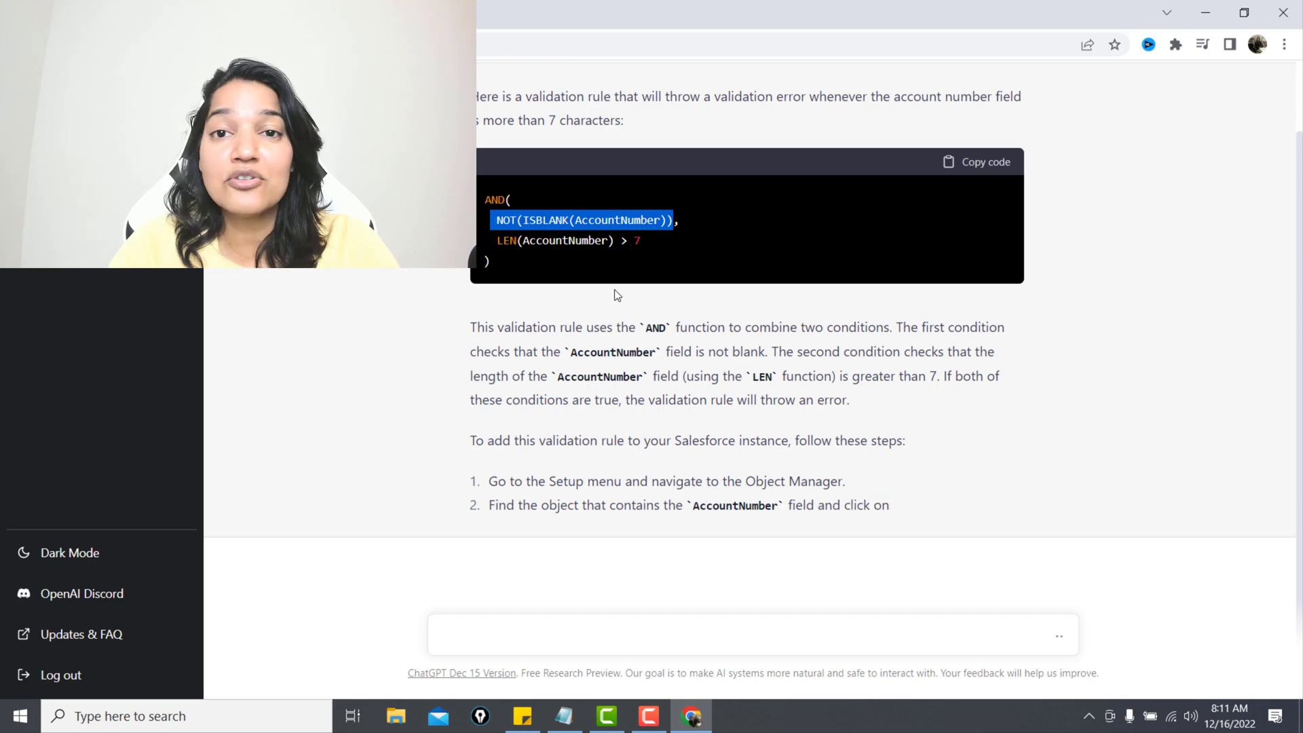
pyautogui.scroll(-3)
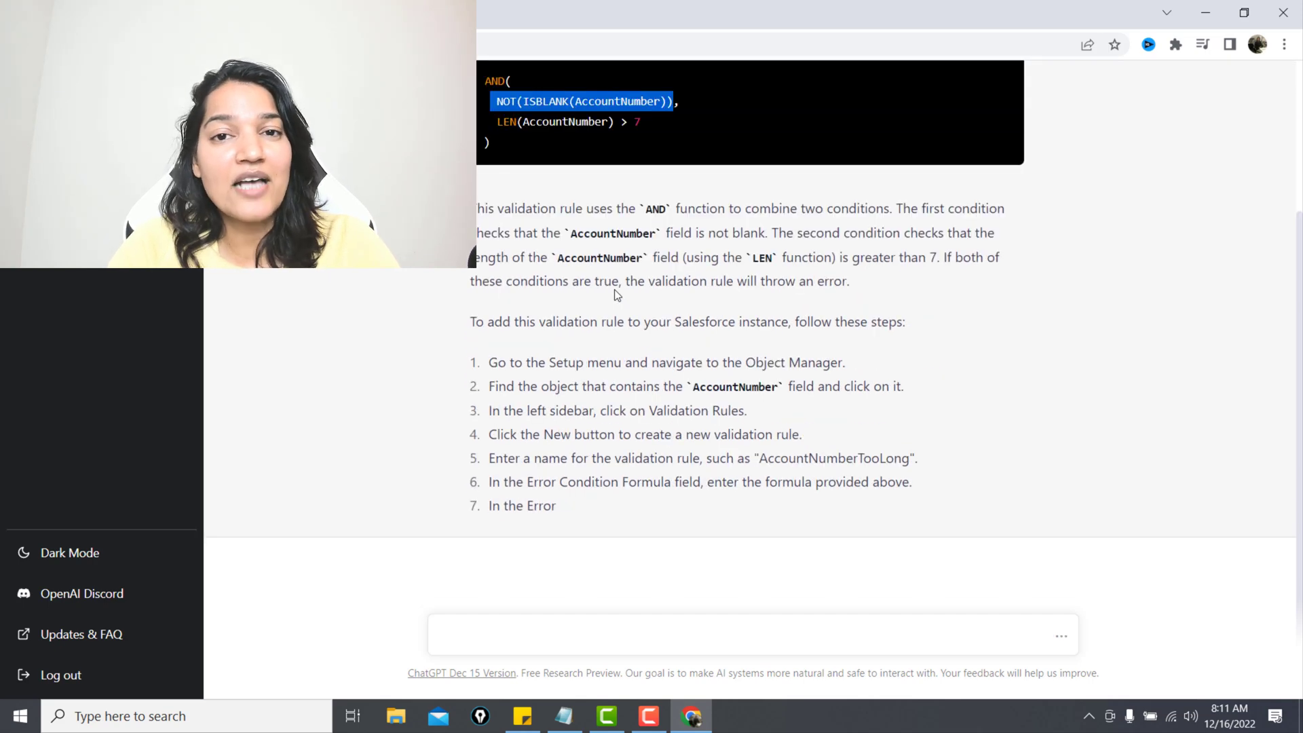
pyautogui.scroll(-3)
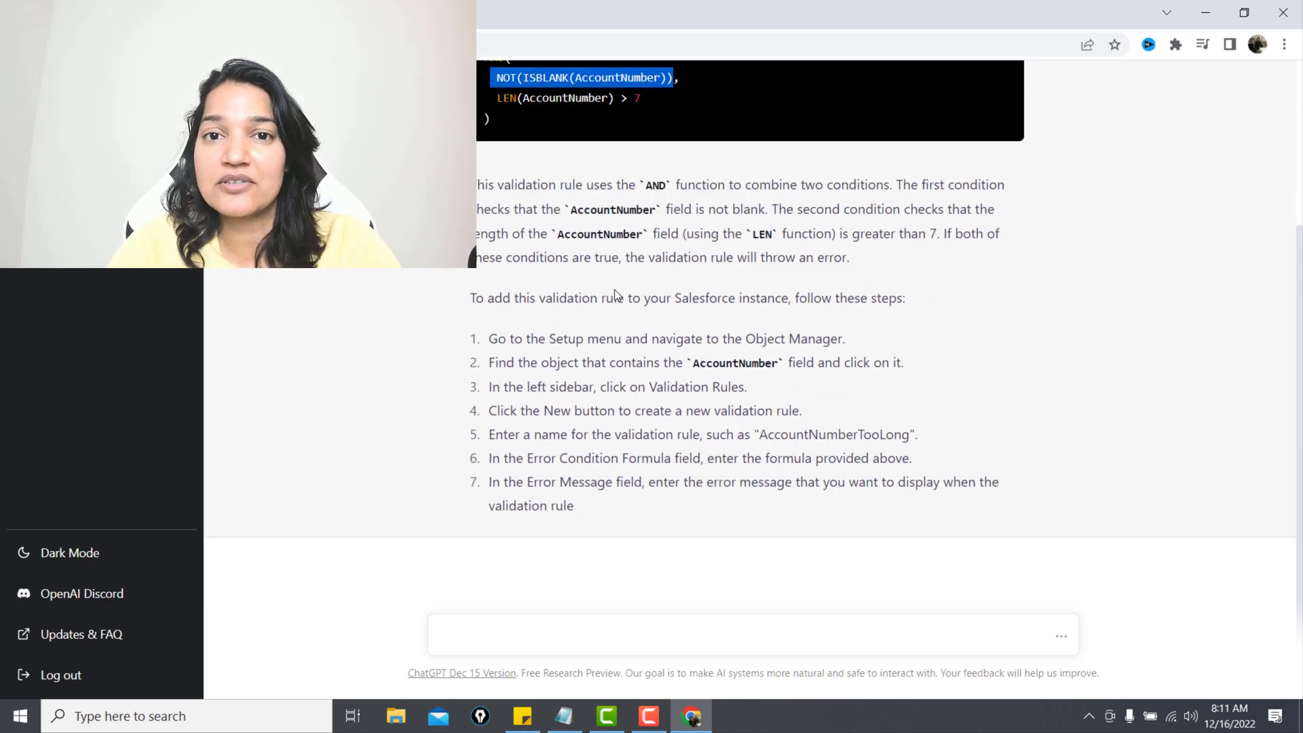
# Ask ChatGPT for a batch Apex class appending 'Mytutorialrack' to account names.
pyautogui.write('can you write a batch apex class that updates all the acc')
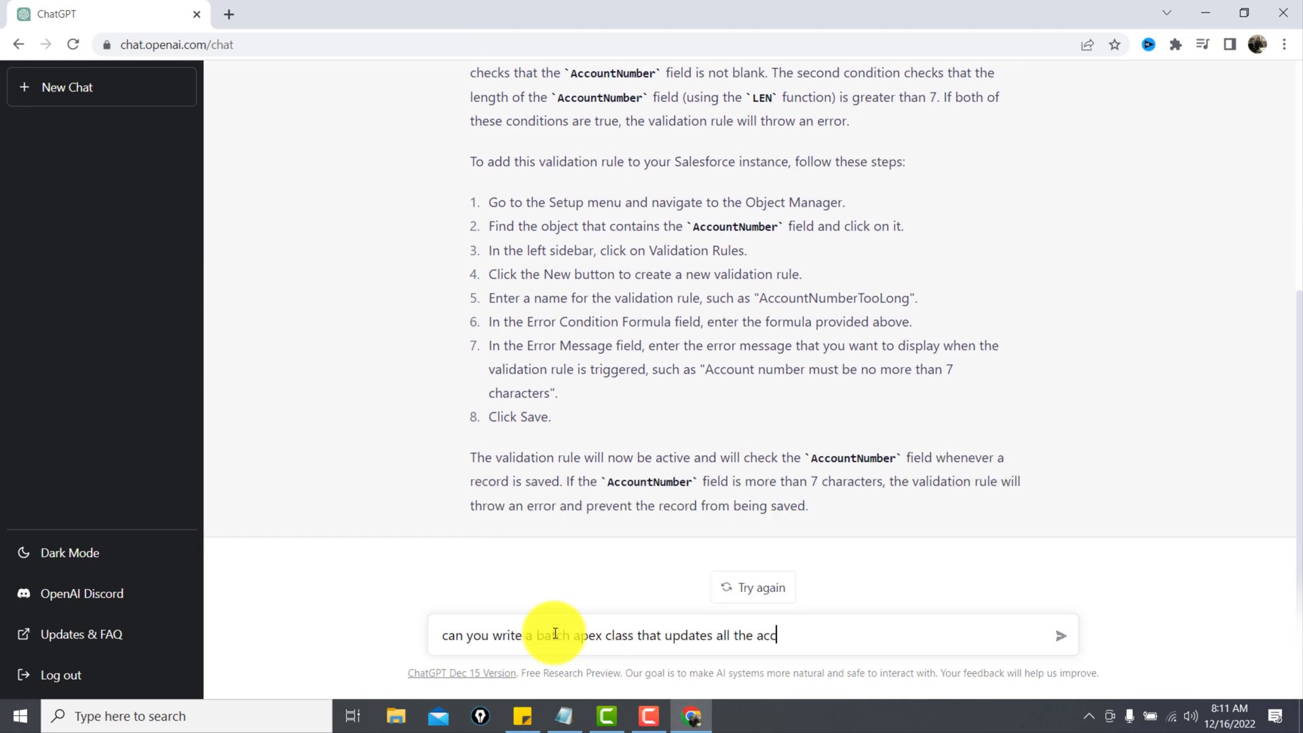
pyautogui.write('appends')
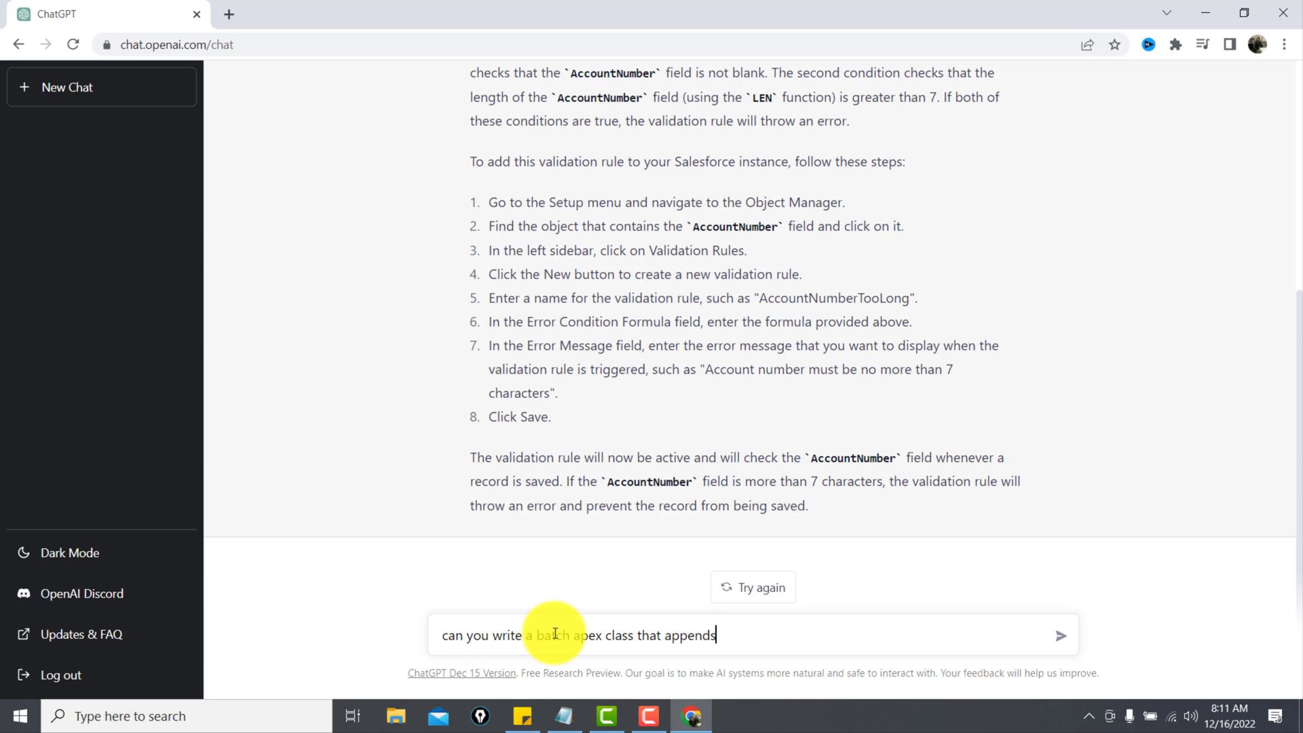
pyautogui.write('account name with Mytutorial')
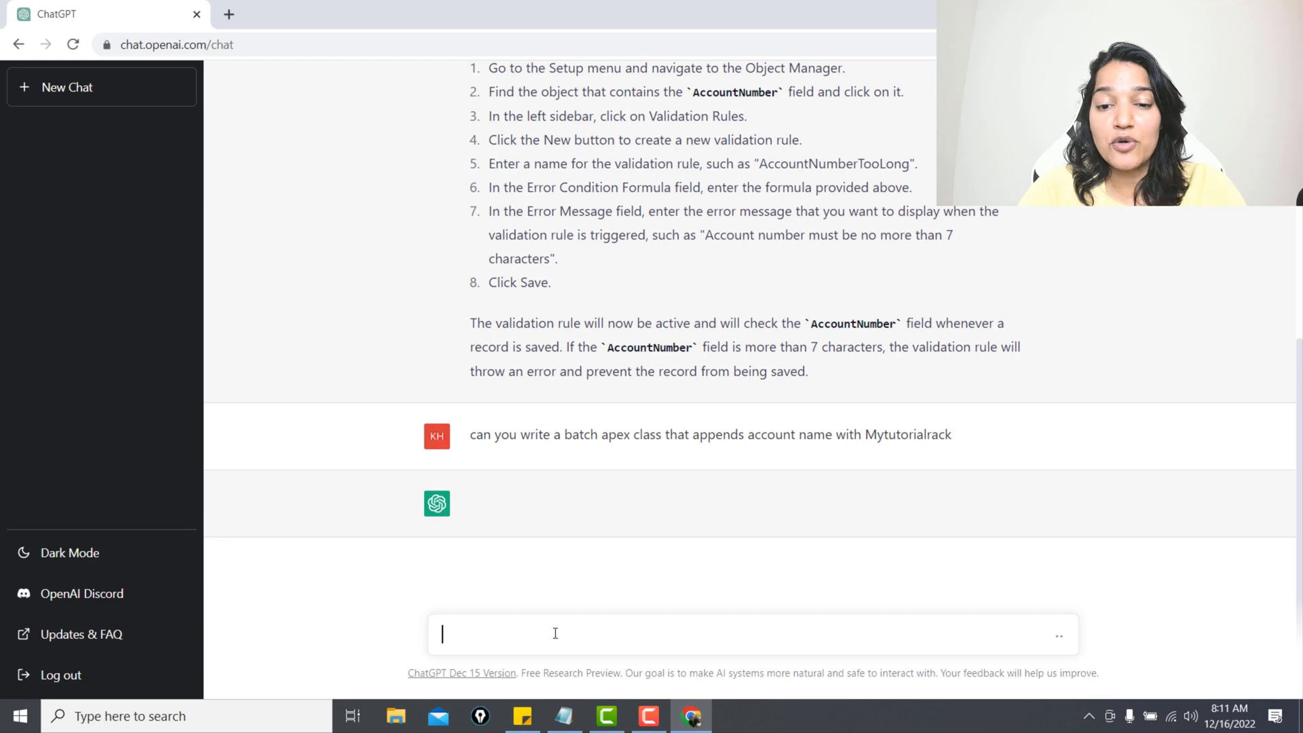
pyautogui.moveTo(1083, 567)
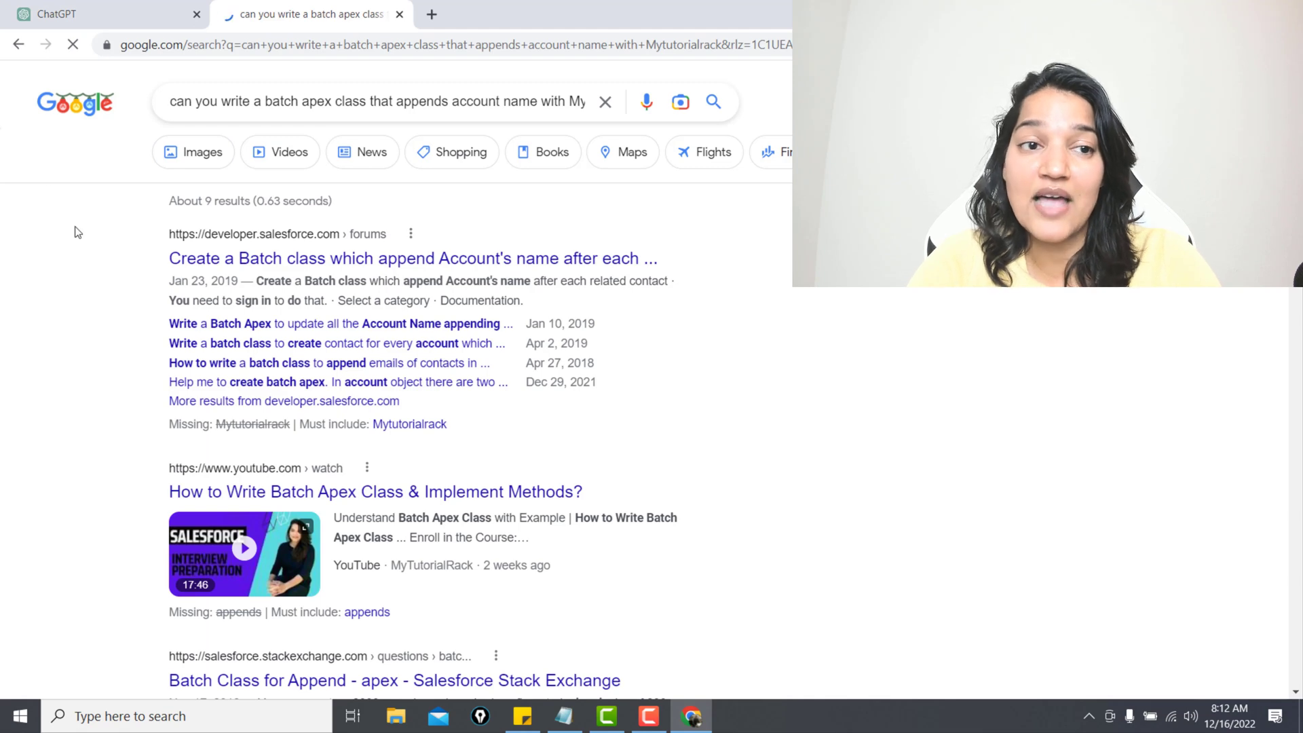
# Leave the Google results for the batch Apex question and return to ChatGPT.
pyautogui.click(59, 15)
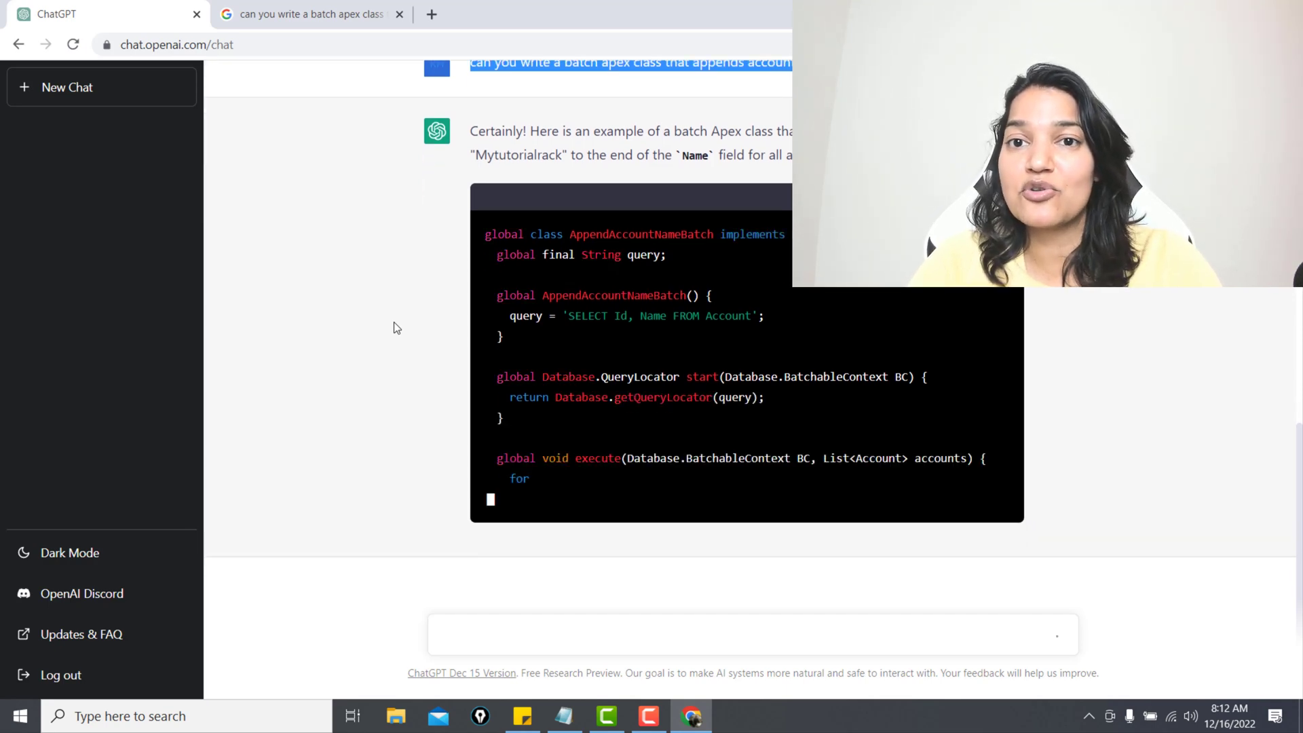
# Scroll through the AppendAccountNameBatch class to the Database.executeBatch snippet.
pyautogui.scroll(-3)
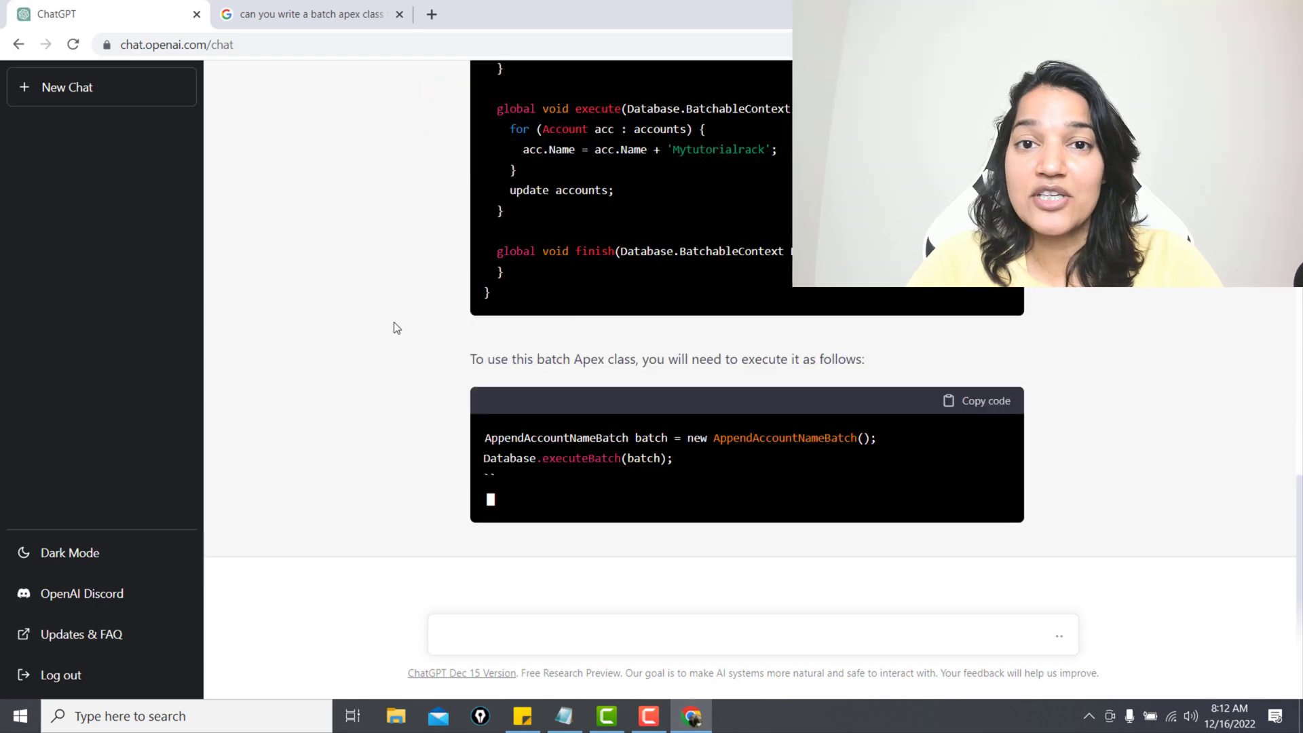